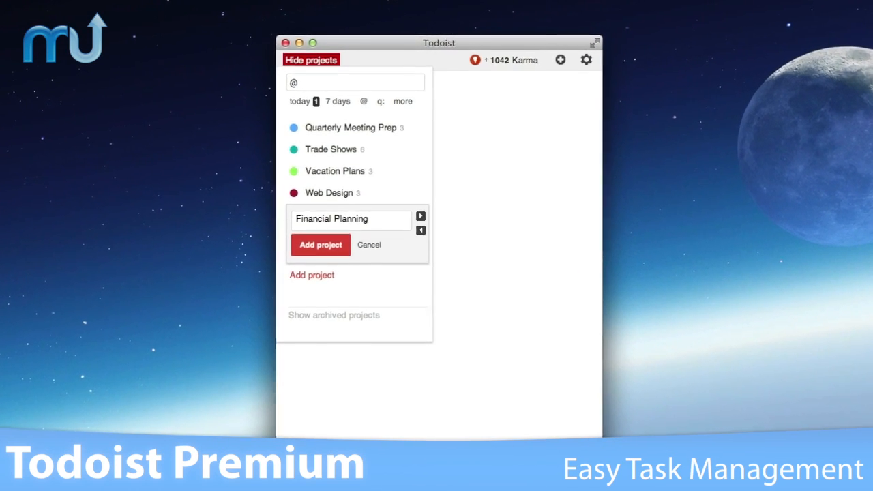
- Create the Financial Planning project and type the task 'Meet with an Advisor'
left_click(320, 245)
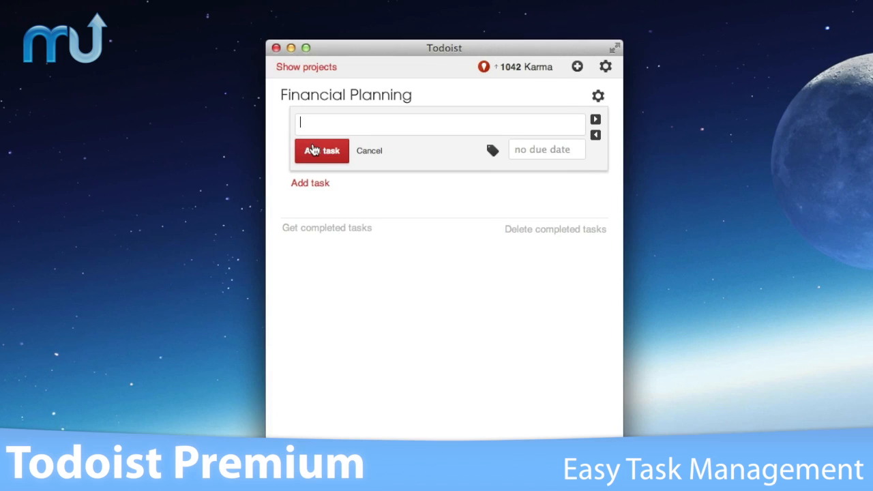
type("Meet with a")
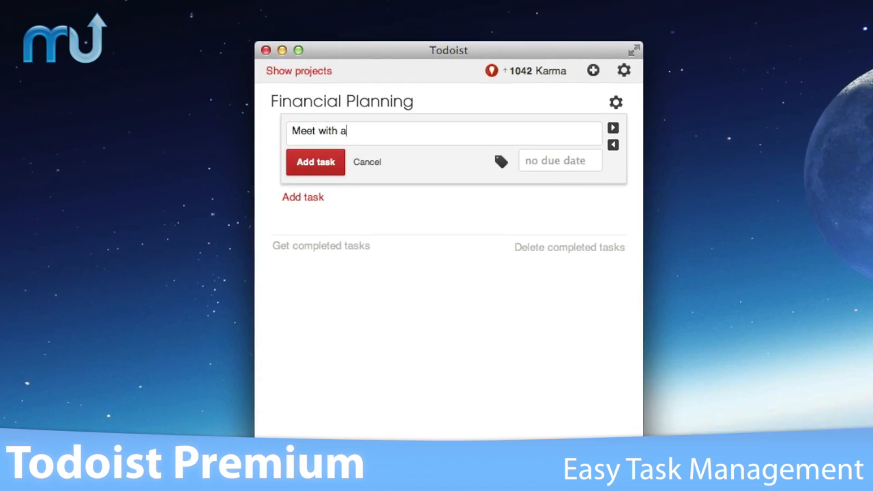
type("n Advisor")
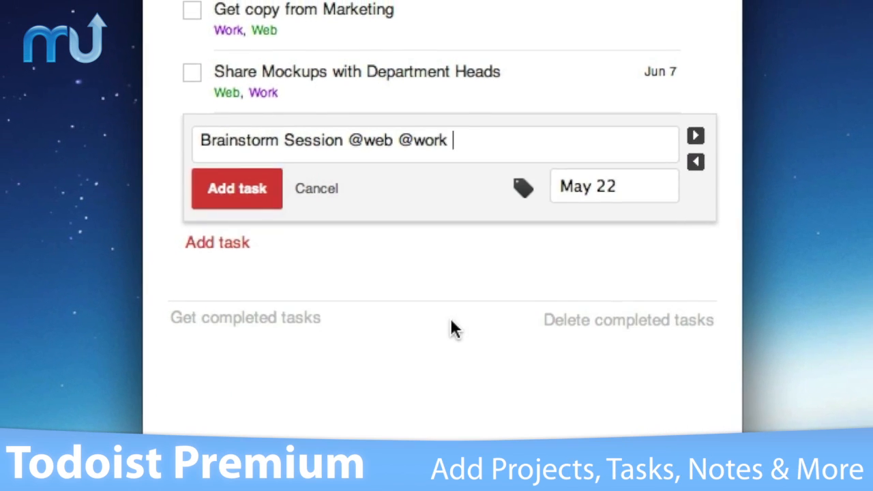
left_click(237, 189)
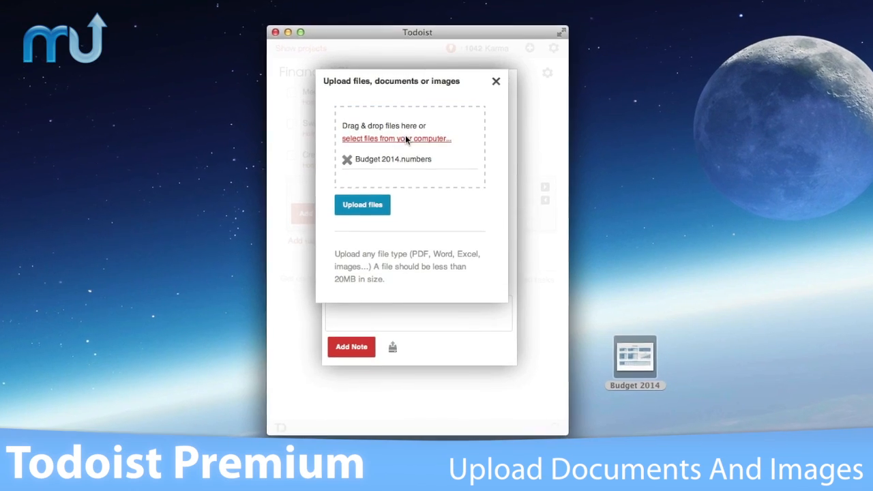
left_click(362, 205)
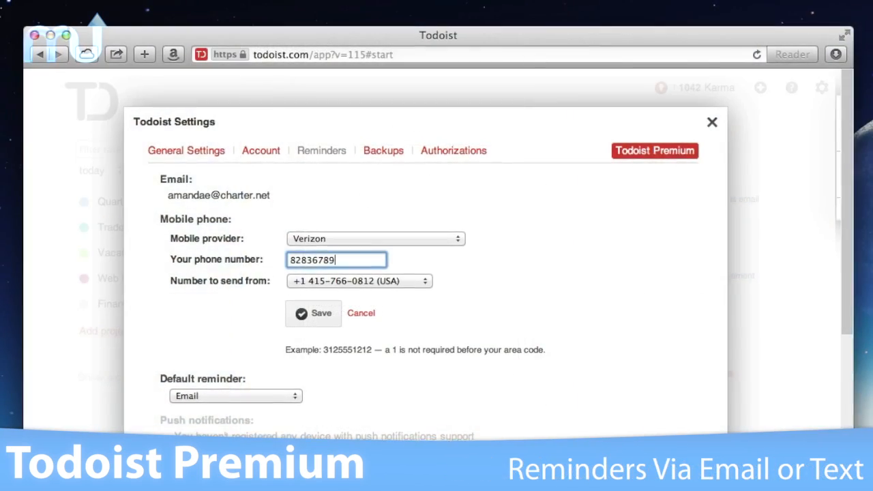
type("52")
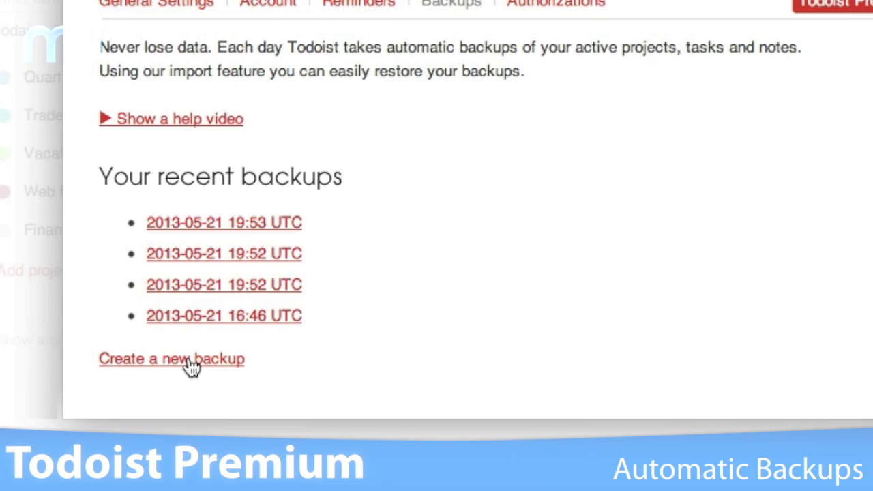
left_click(172, 358)
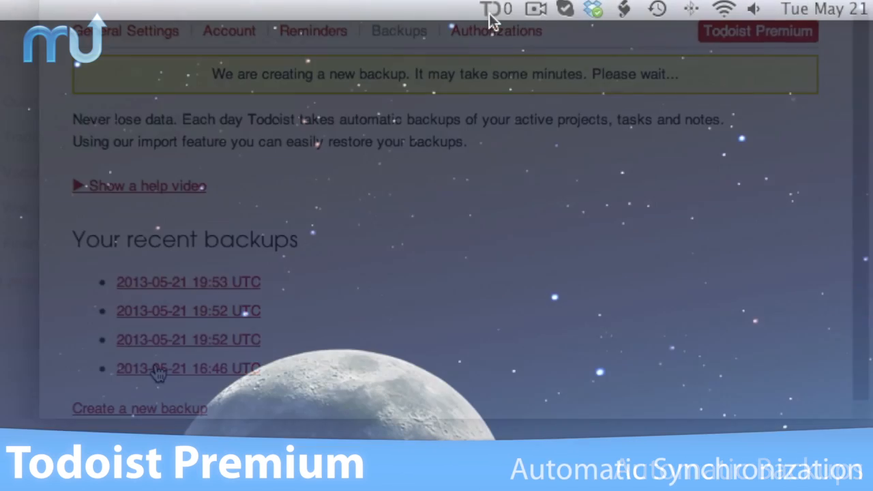
- Sync Todoist tasks and projects with the server from the menu bar icon
left_click(496, 9)
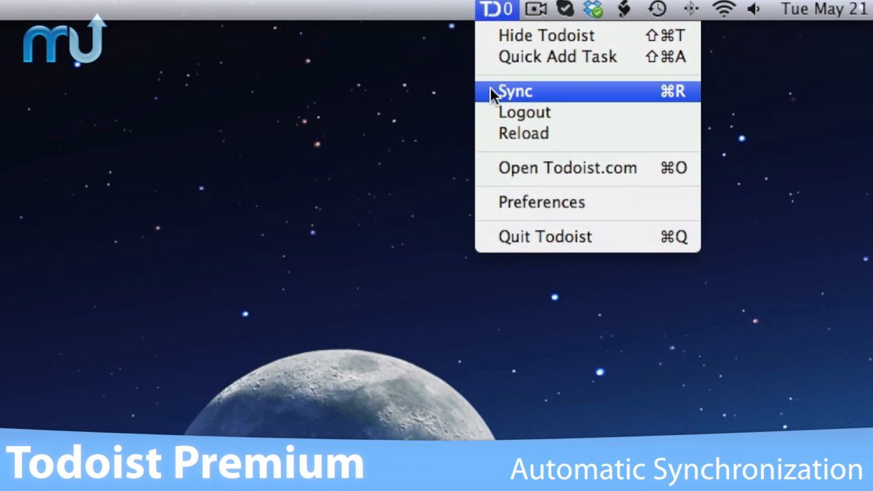
left_click(515, 90)
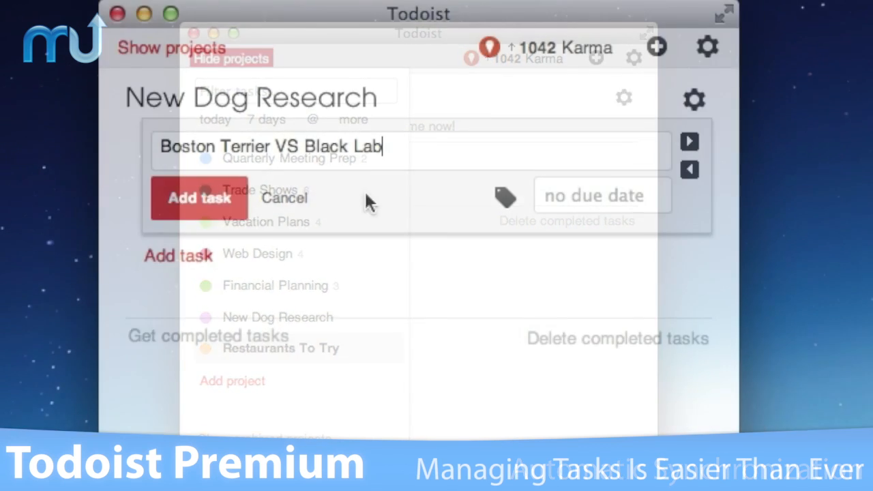
type("@fun")
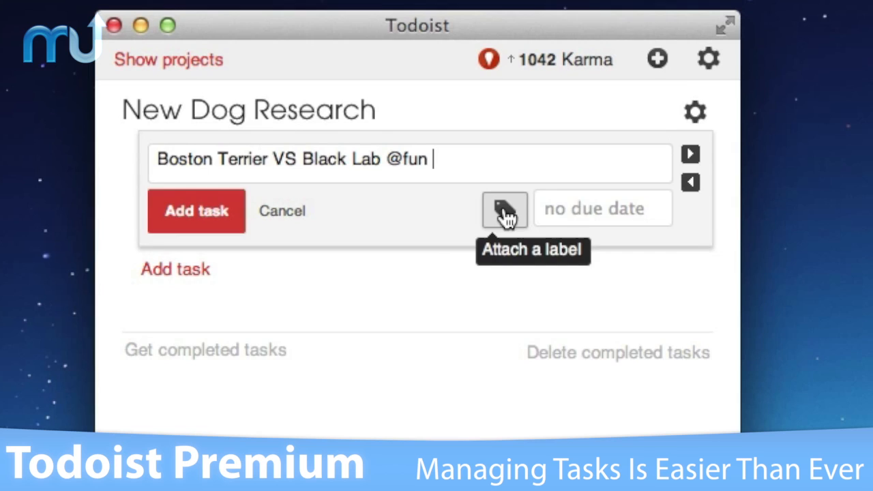
type("@family")
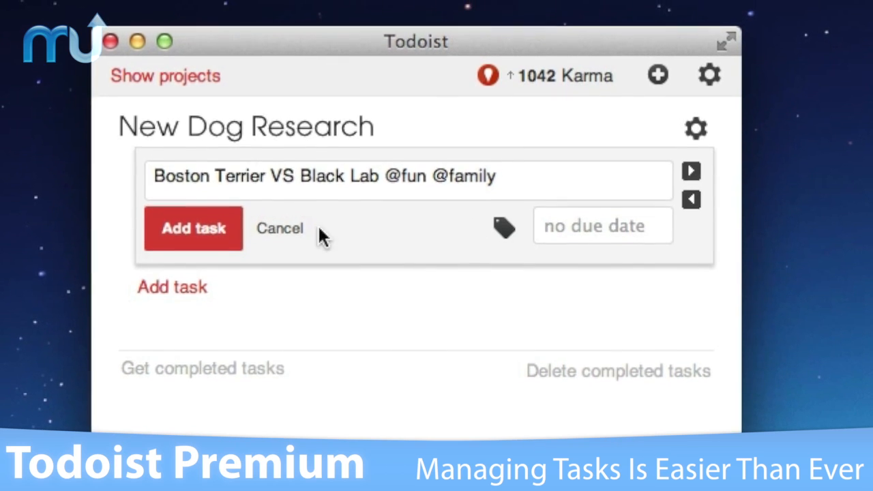